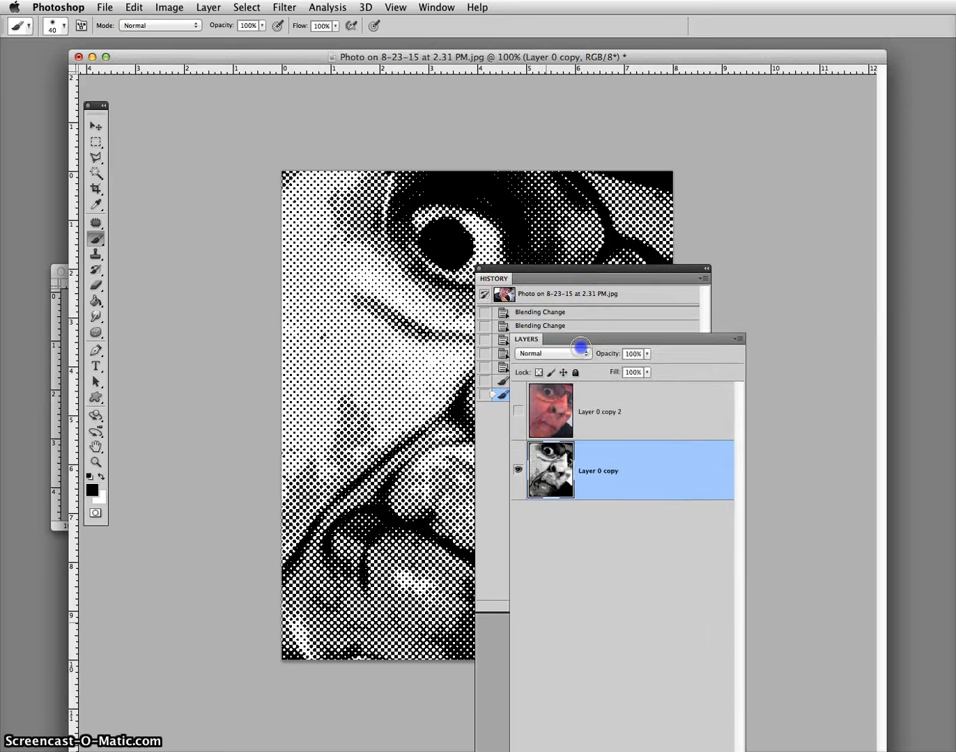
- Separate the Layers panel from the History group and dock it below History
click(493, 278)
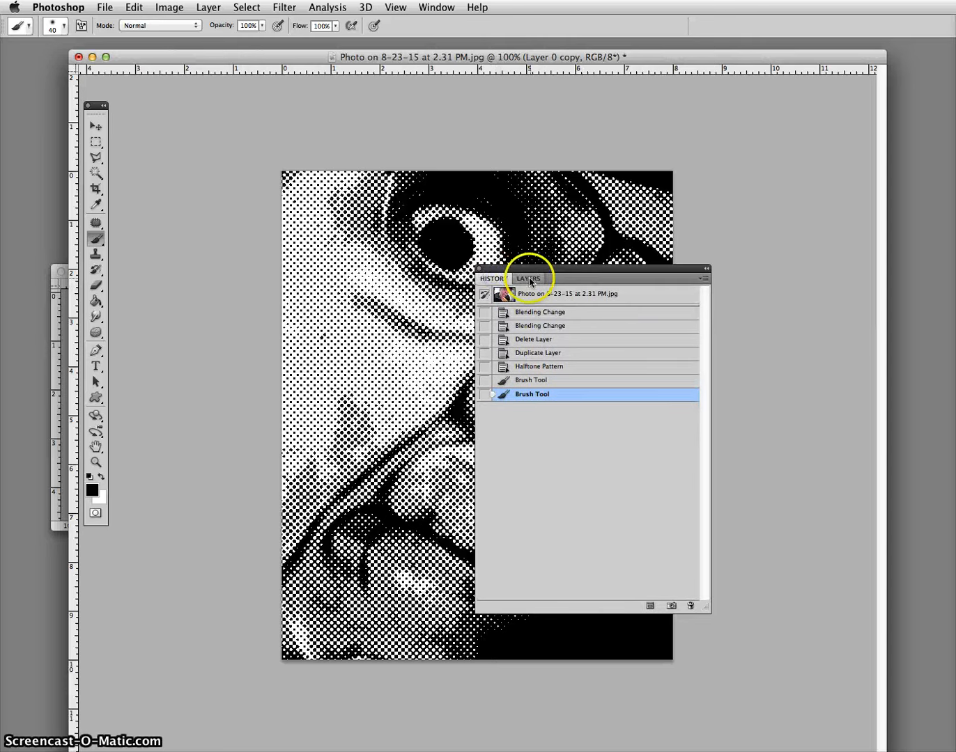
click(528, 278)
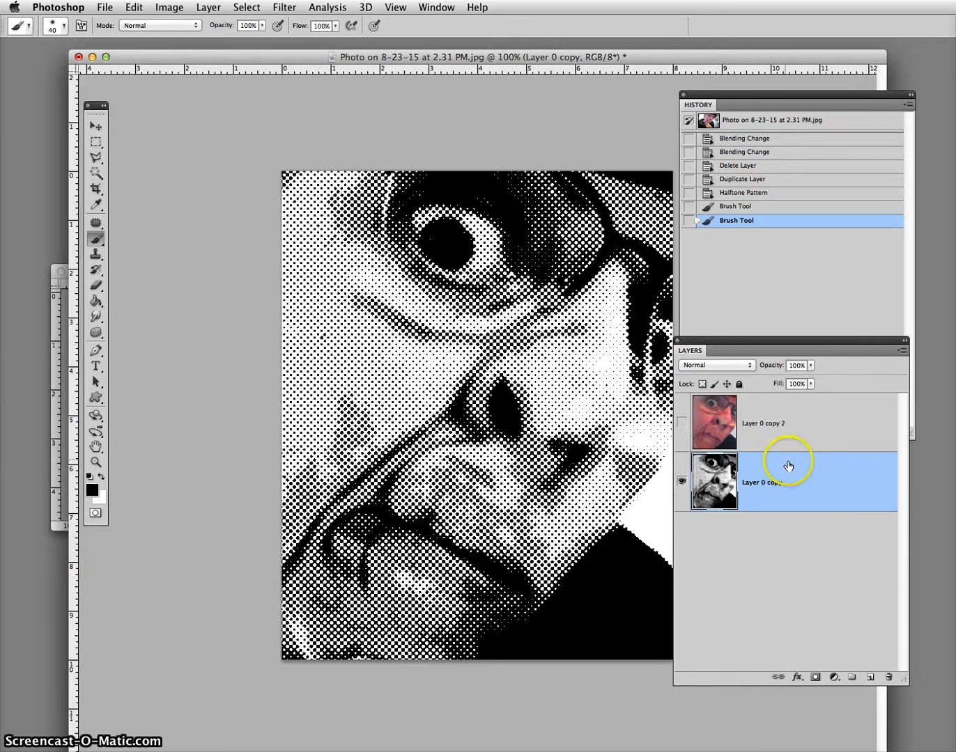
mouse_move(775, 491)
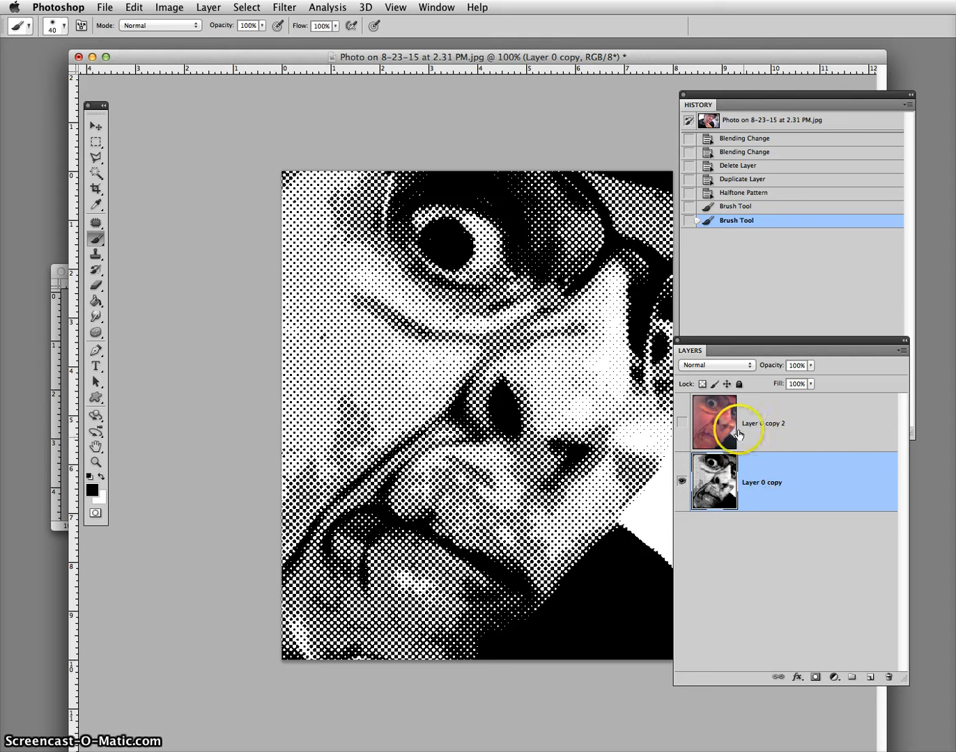
mouse_move(751, 437)
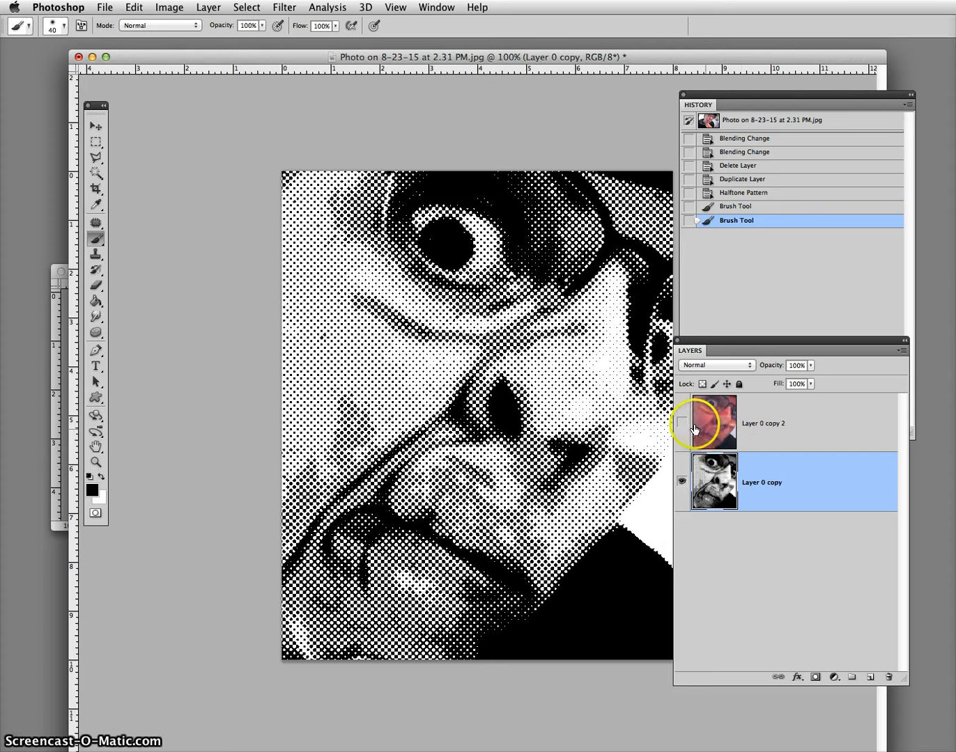
mouse_move(683, 425)
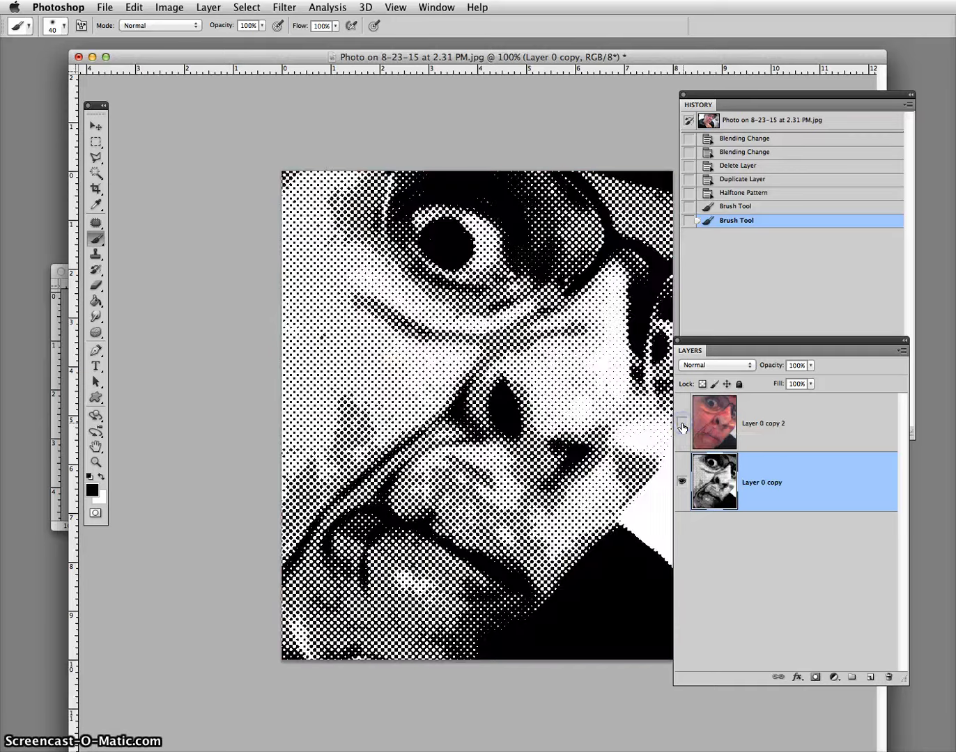
- Turn on Layer 0 copy 2's visibility and make it the active layer
click(681, 422)
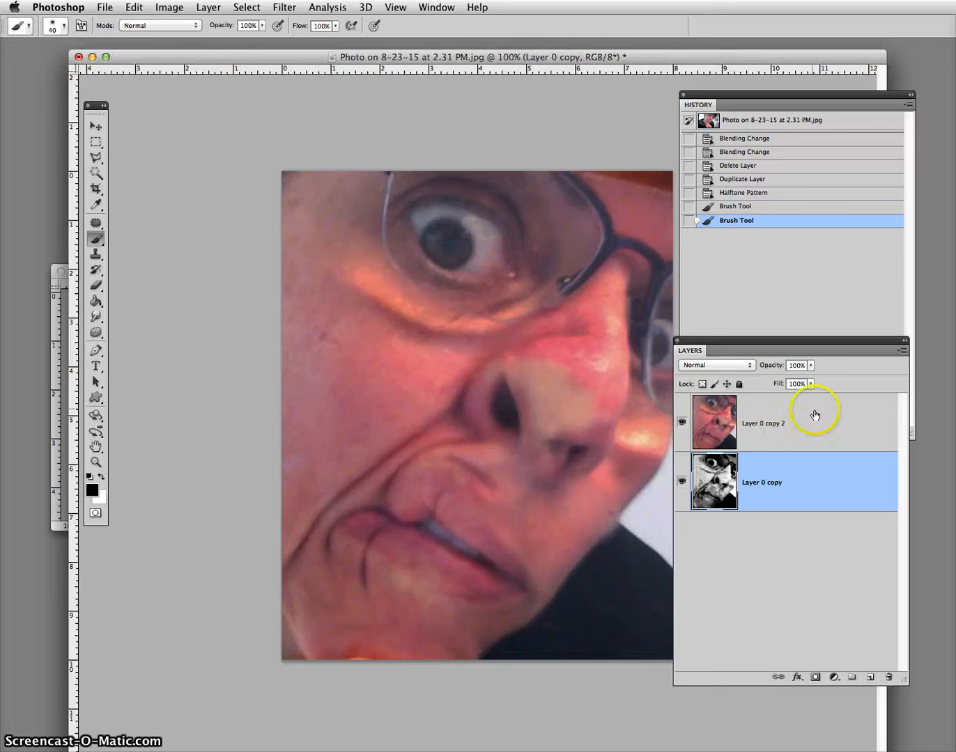
mouse_move(815, 424)
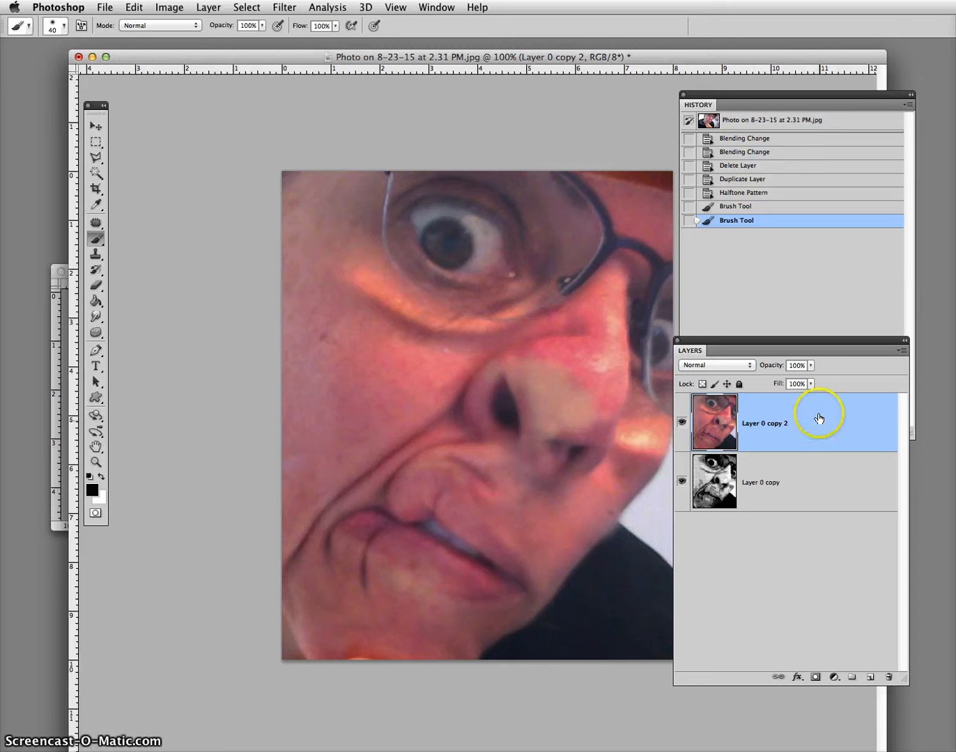
double_click(764, 422)
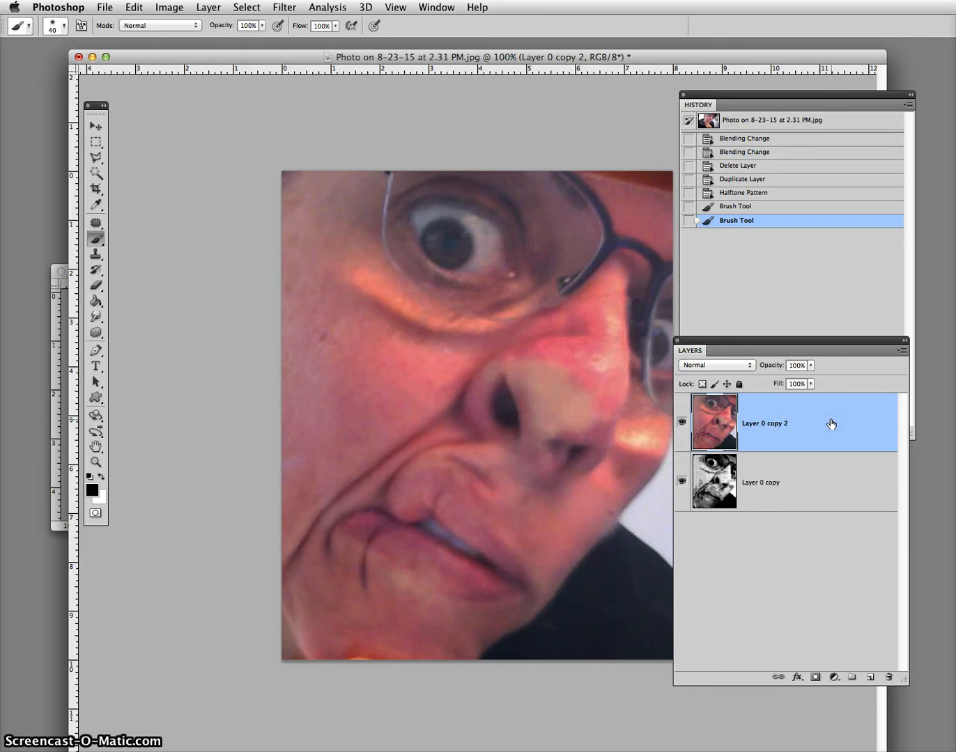
mouse_move(654, 456)
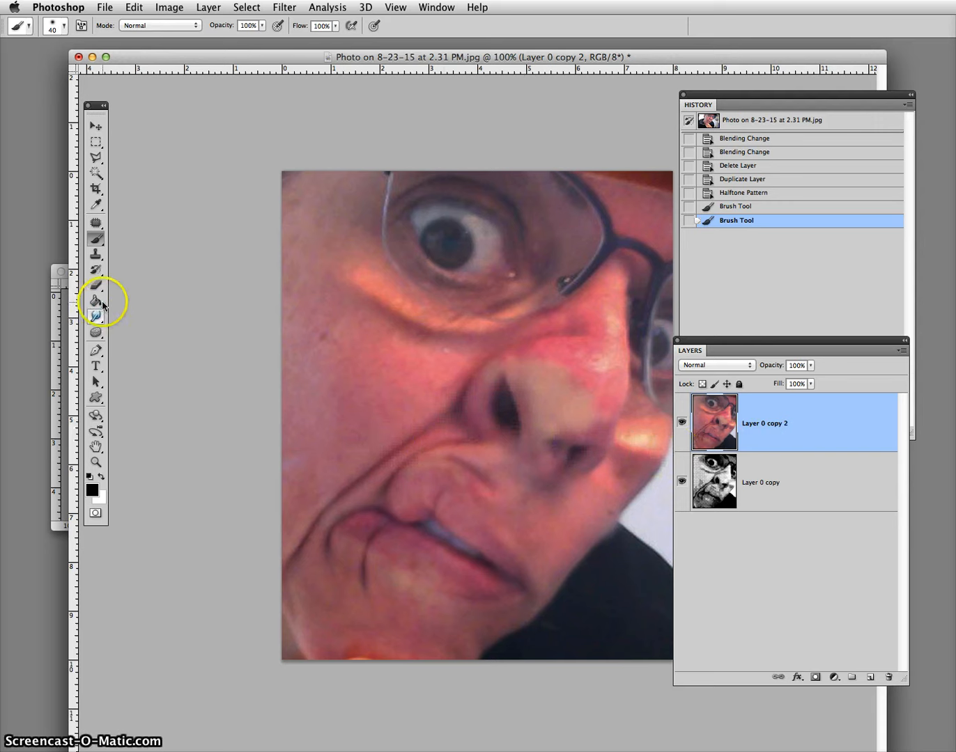
mouse_move(723, 322)
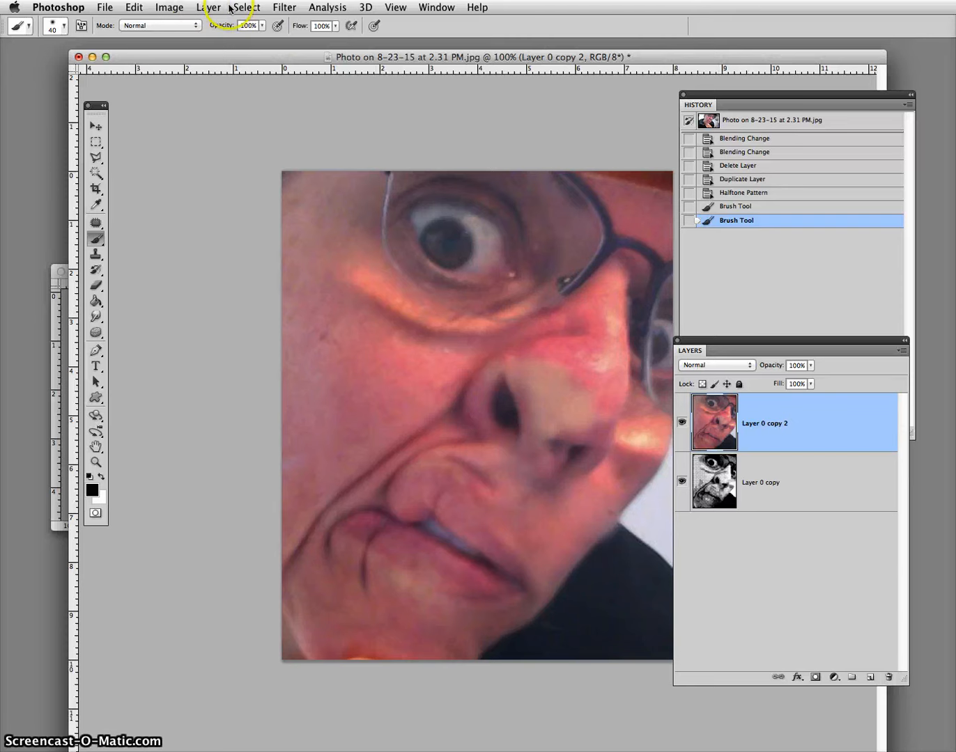
mouse_move(284, 21)
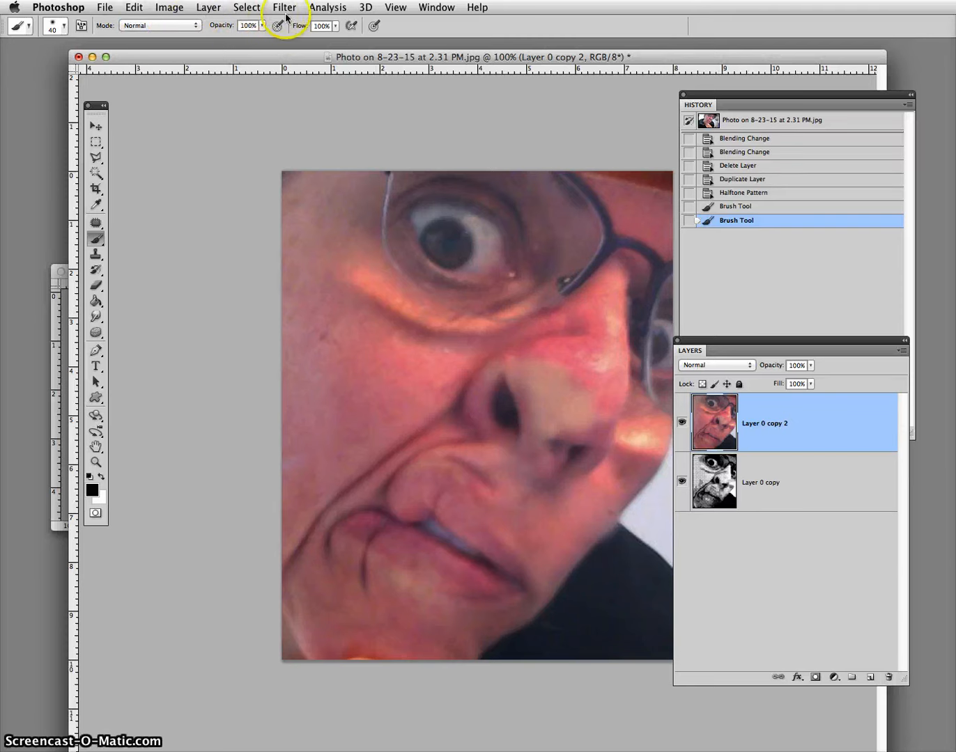
mouse_move(291, 9)
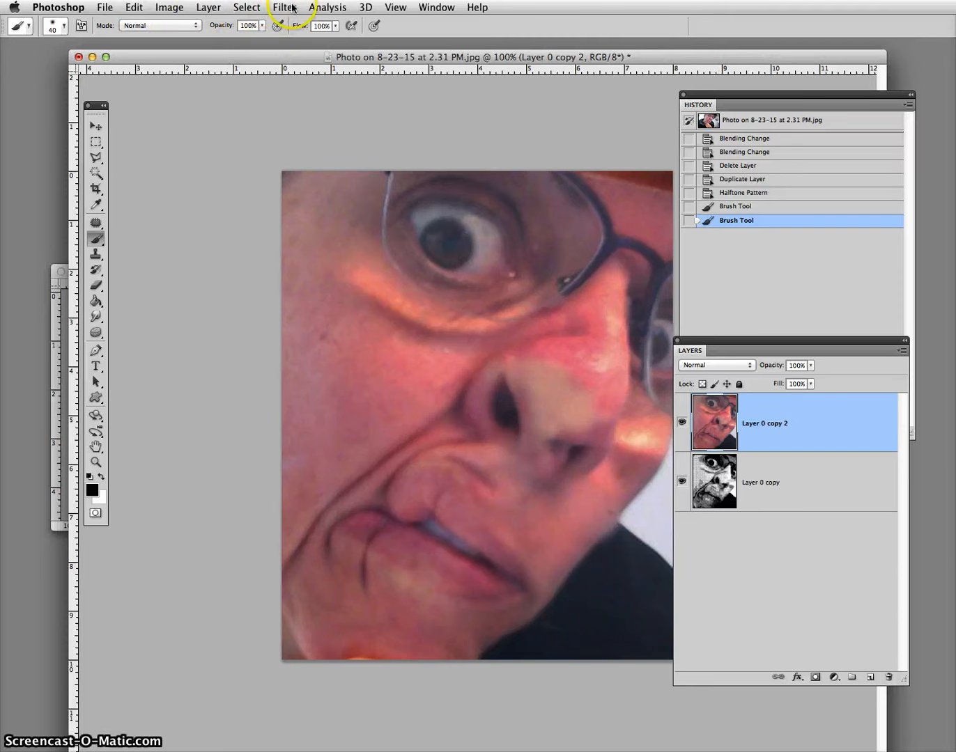
click(284, 7)
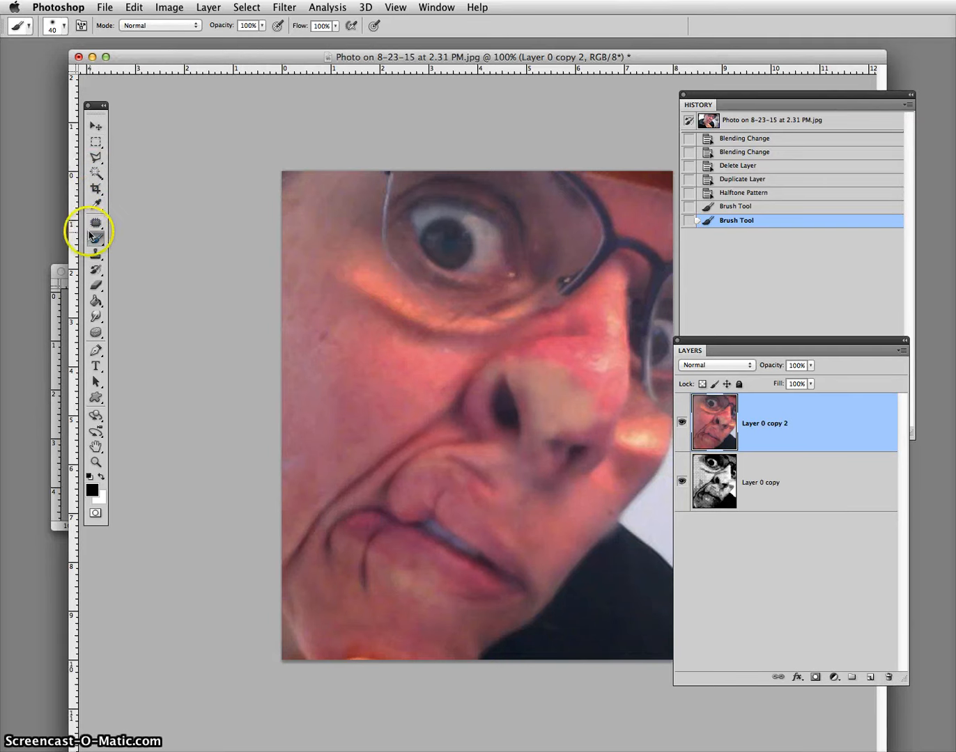
- Open the Filter > Artistic > Cutout filter on the colour layer
click(284, 7)
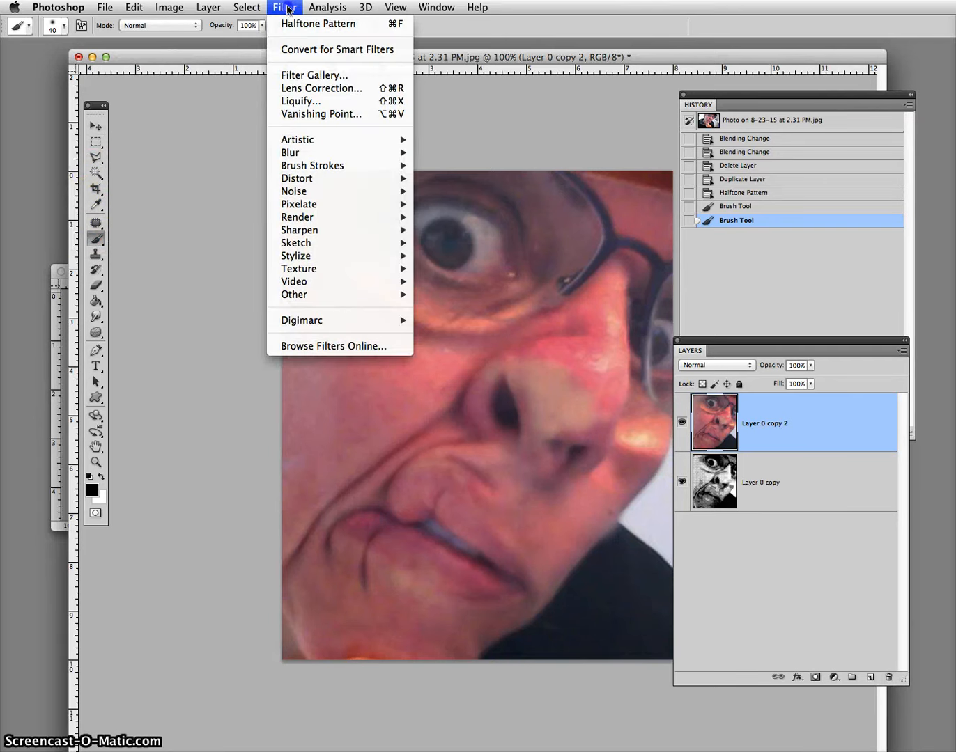
mouse_move(297, 139)
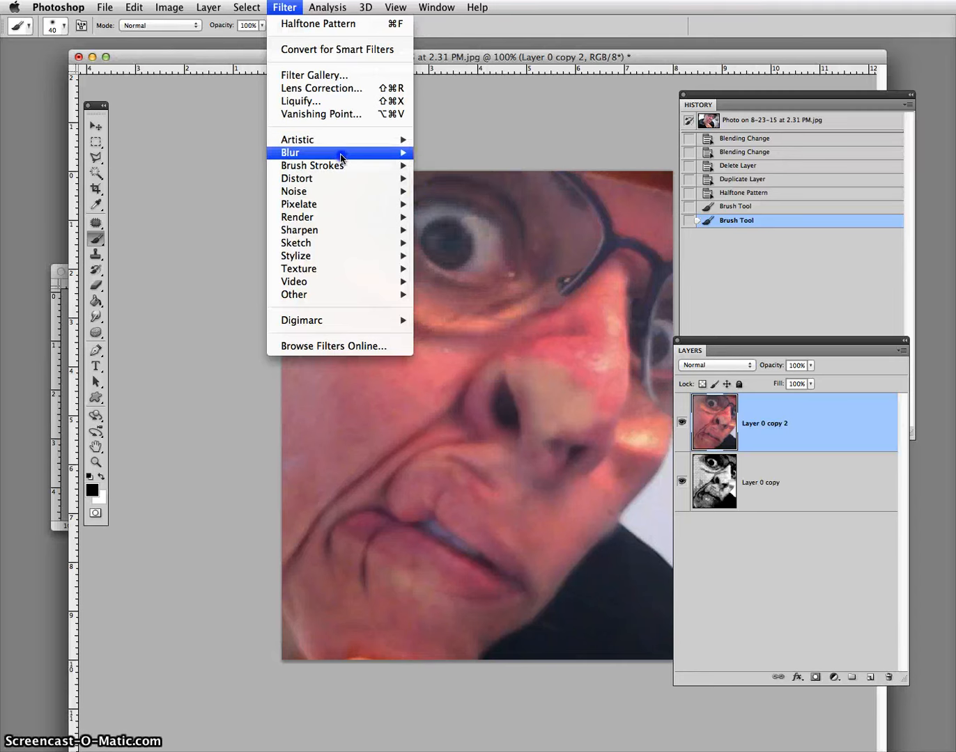
mouse_move(321, 242)
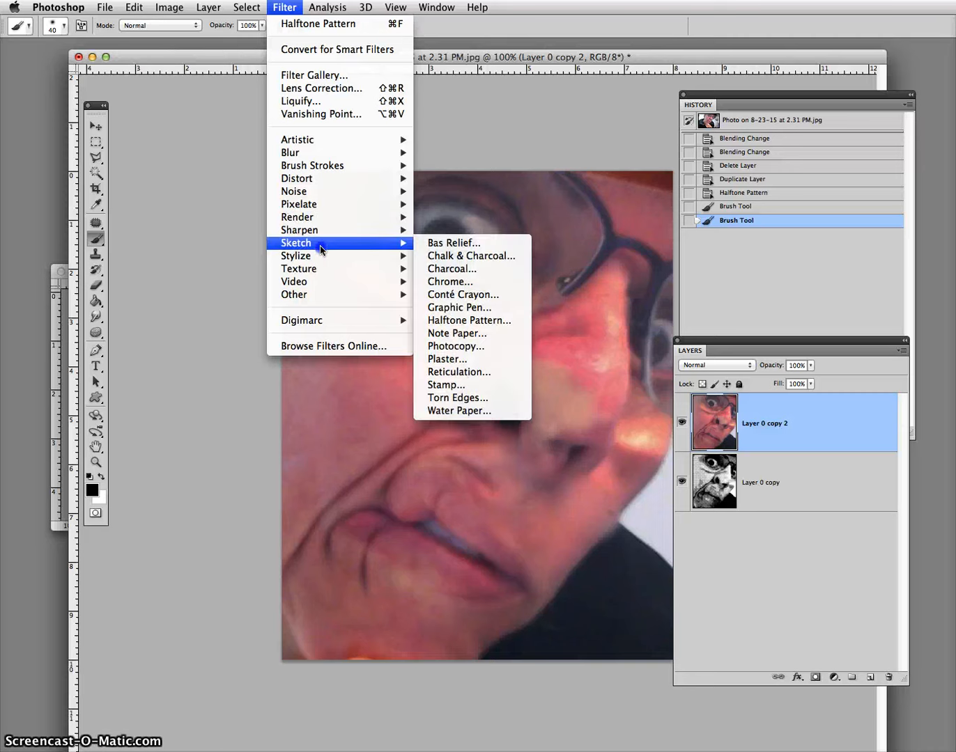
mouse_move(314, 152)
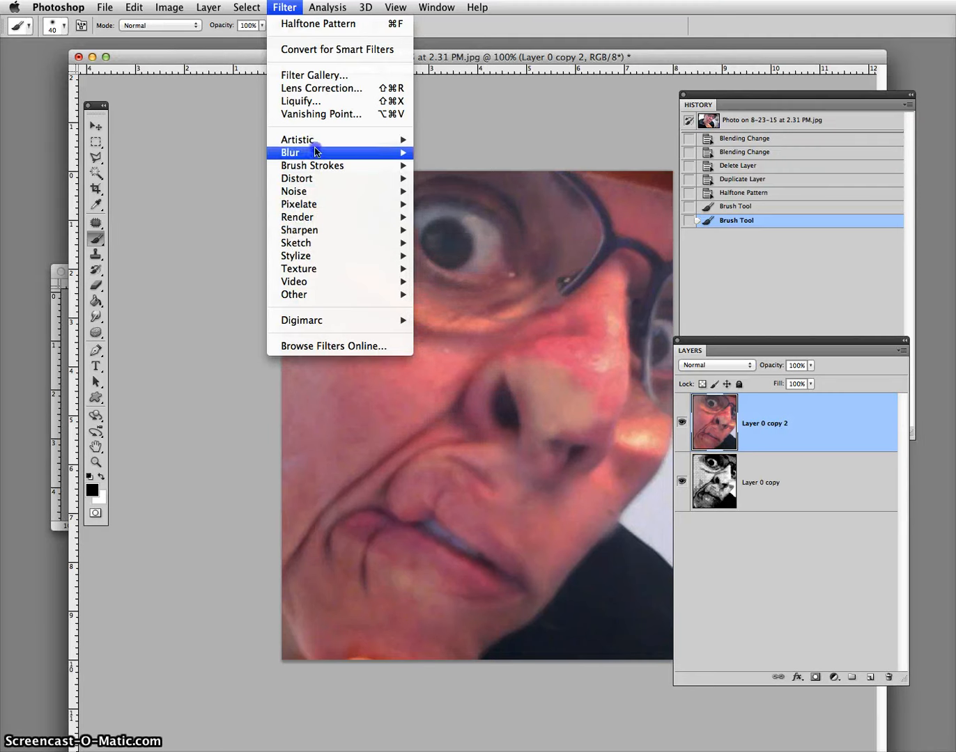
mouse_move(297, 140)
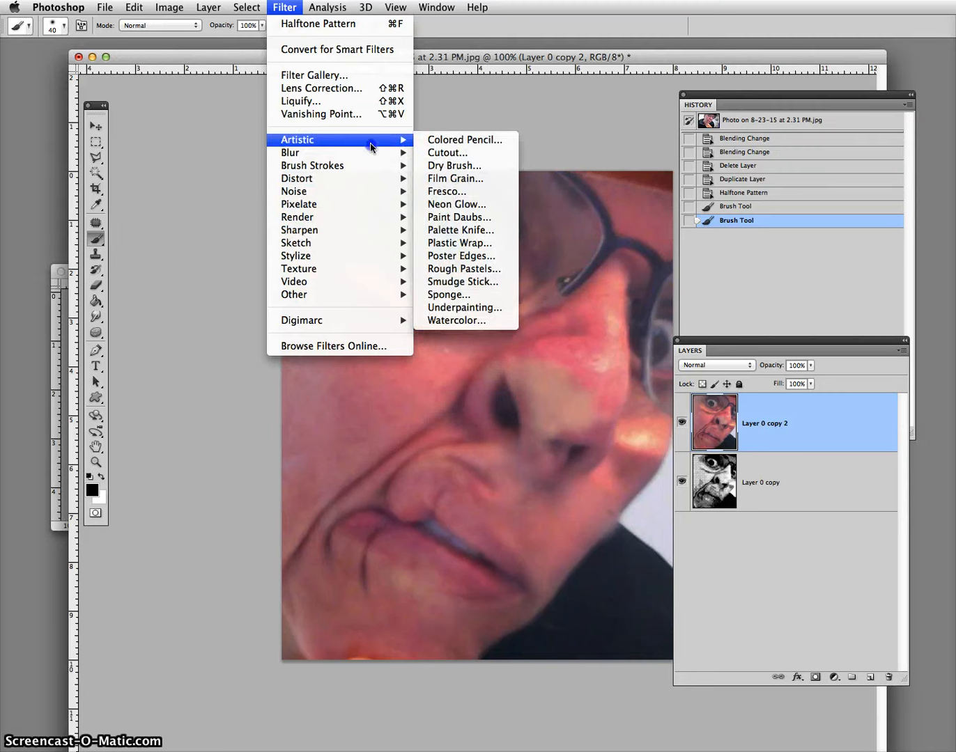
click(447, 152)
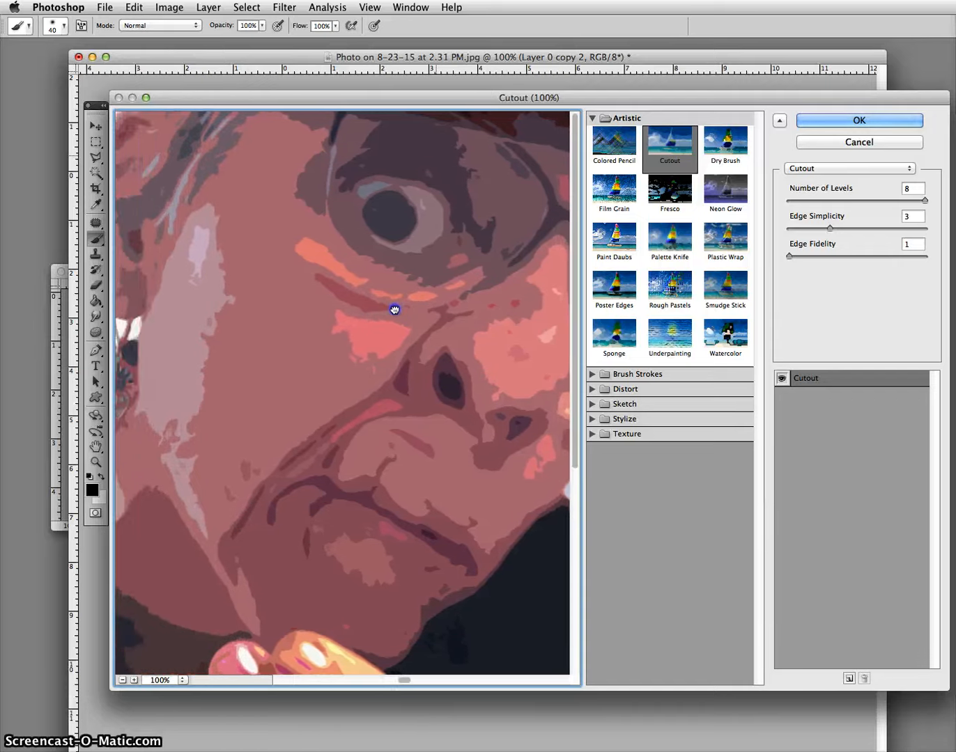
- Apply Cutout with 7 levels, edge simplicity 4 and edge fidelity 1
click(122, 679)
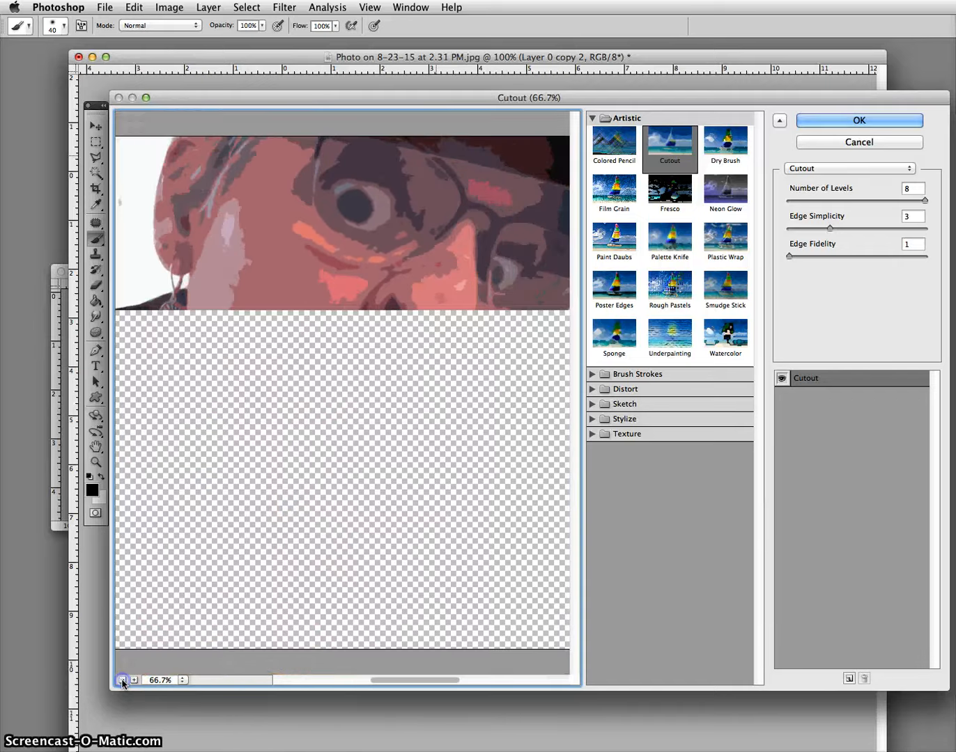
click(122, 680)
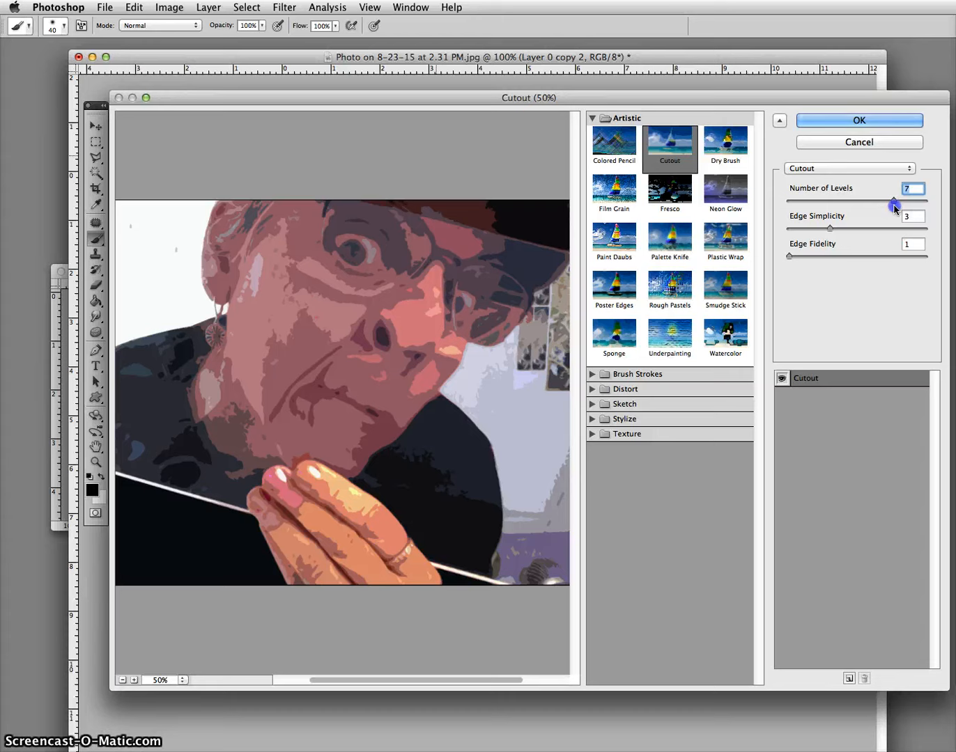
mouse_move(835, 225)
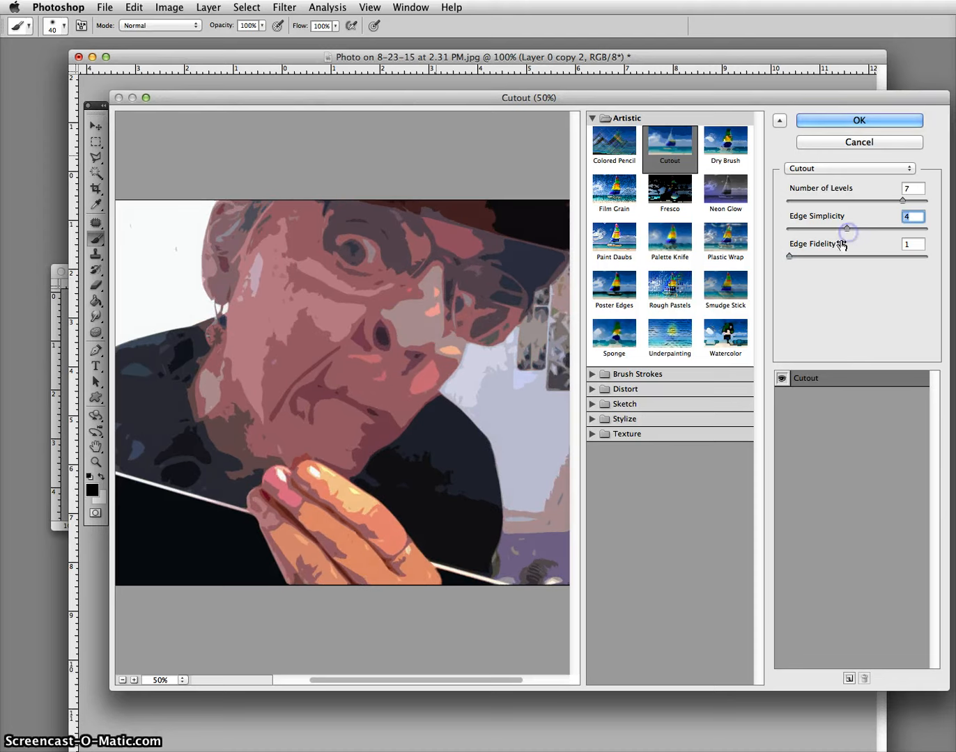
mouse_move(821, 257)
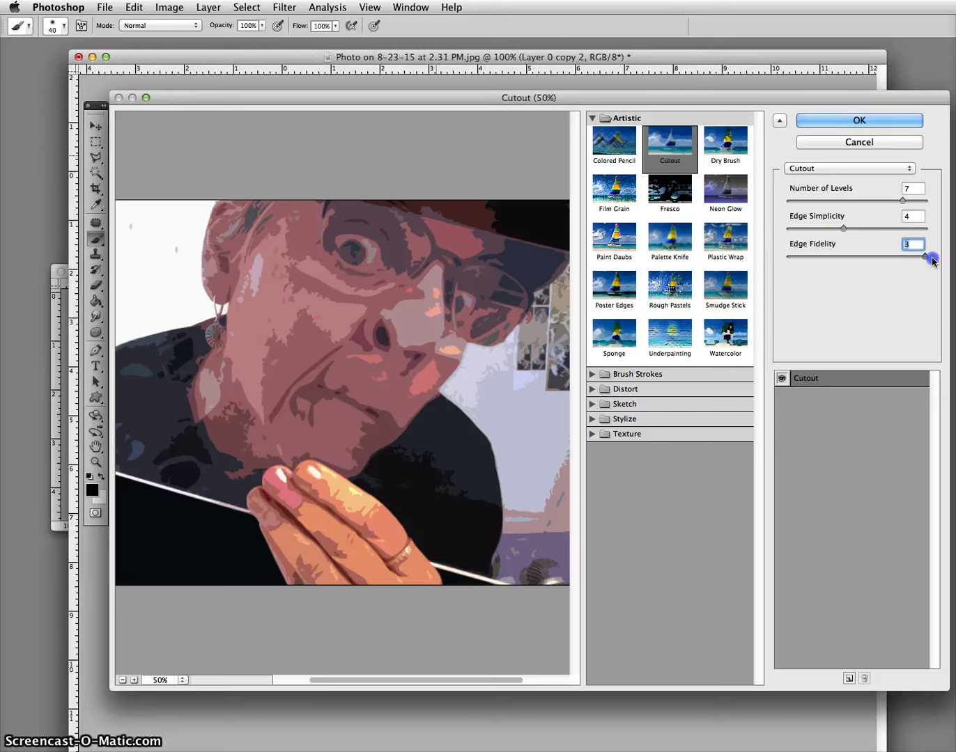
mouse_move(934, 261)
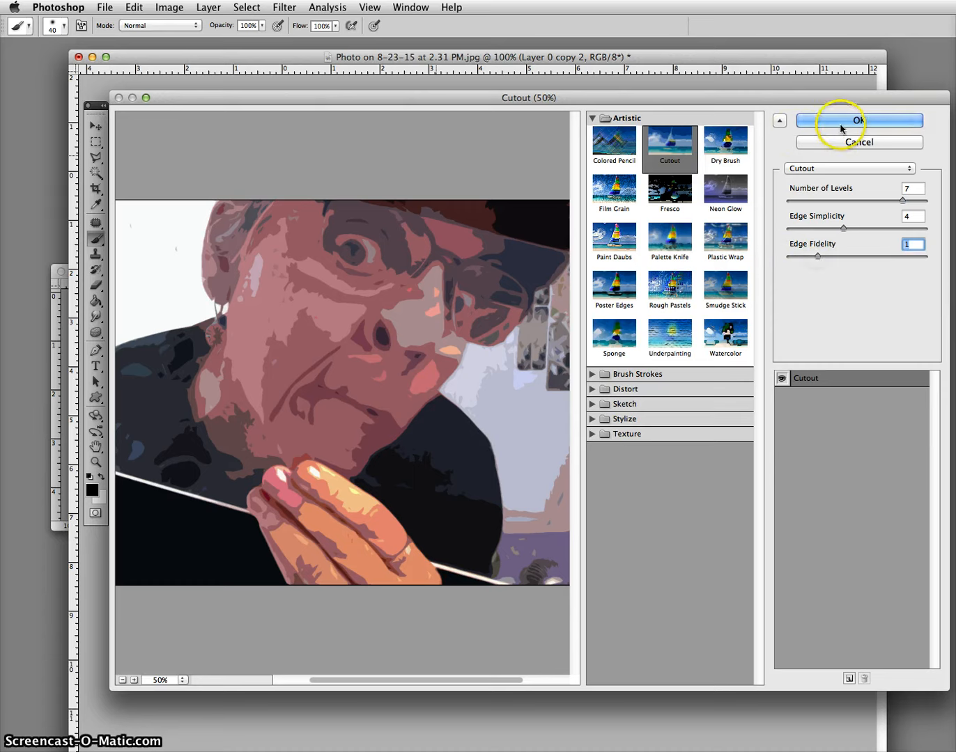
click(857, 120)
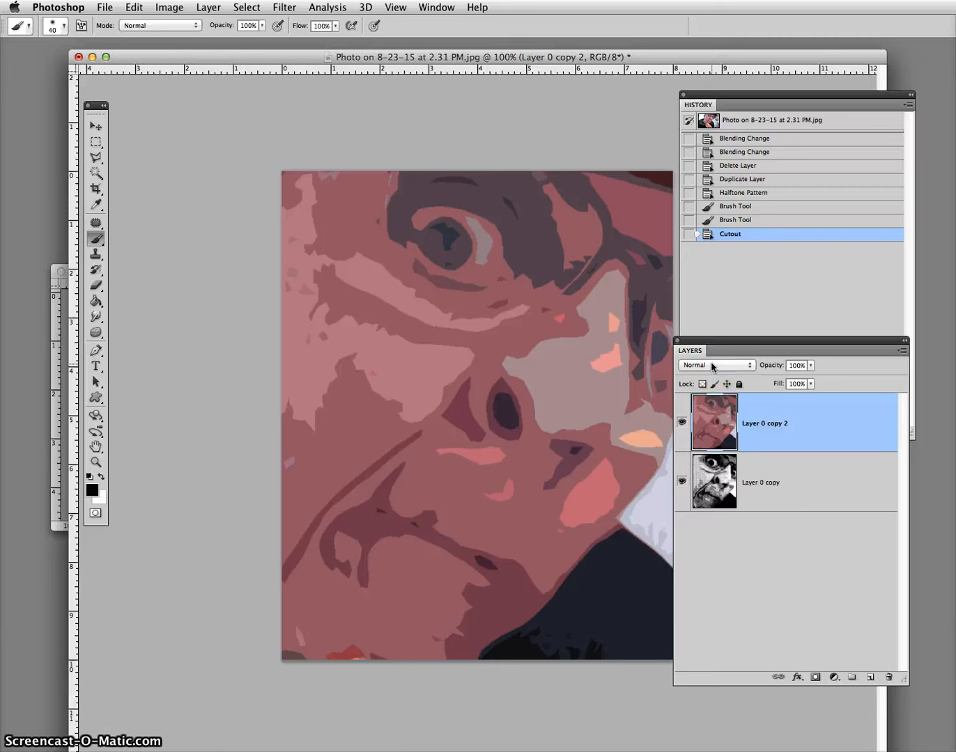
- Preview Dissolve, Darken, Multiply and Color Burn blend modes on the cutout layer
click(714, 365)
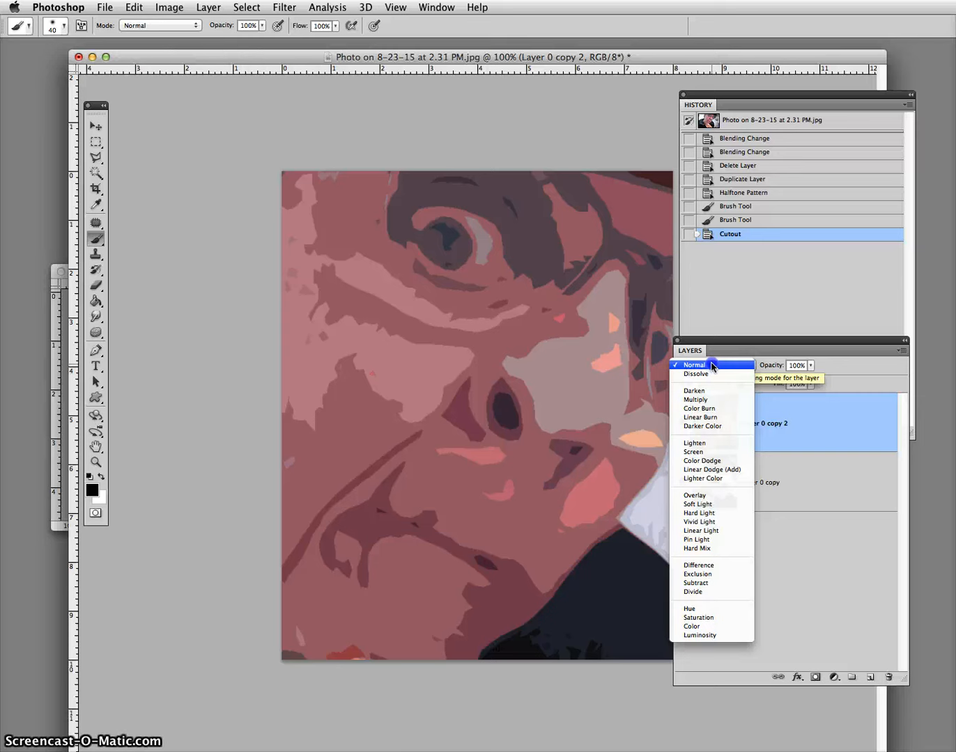
mouse_move(712, 374)
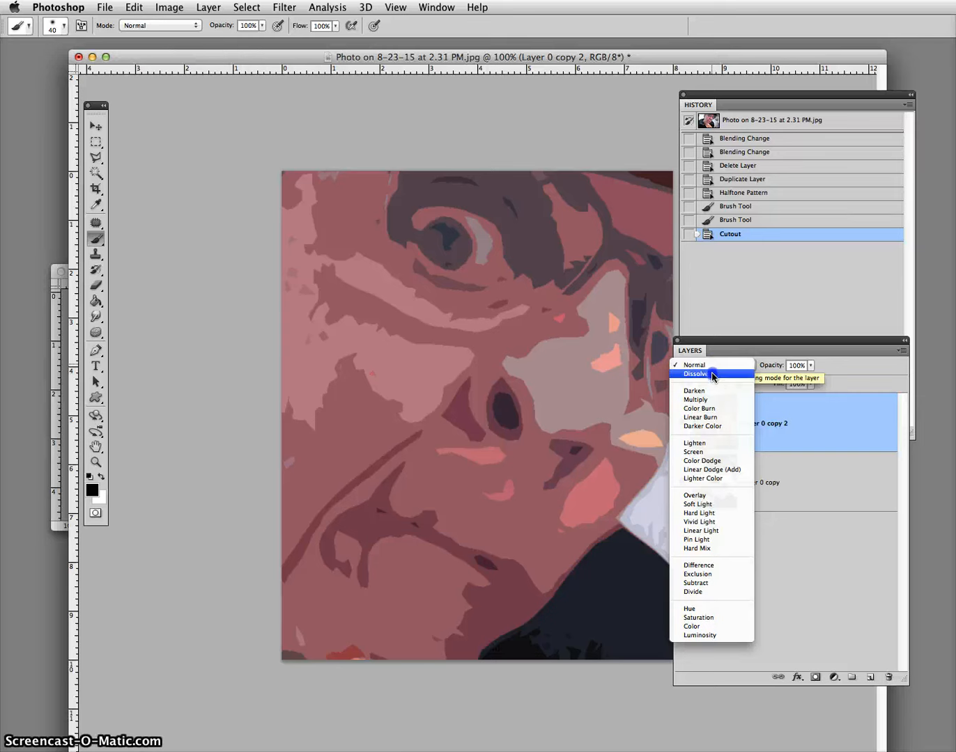
click(696, 374)
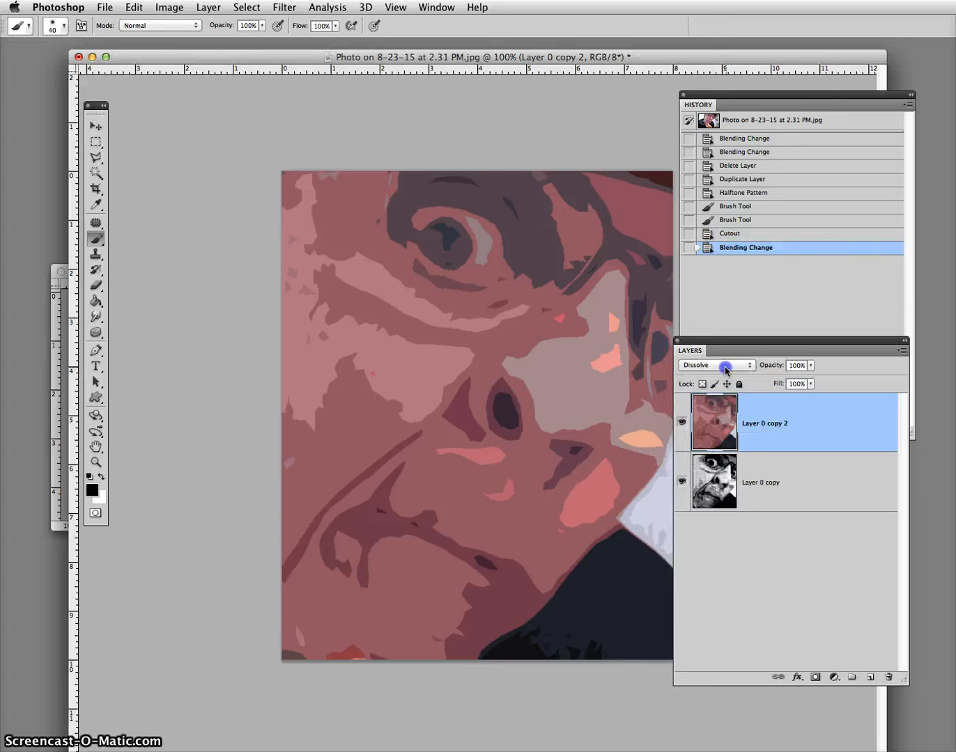
click(711, 365)
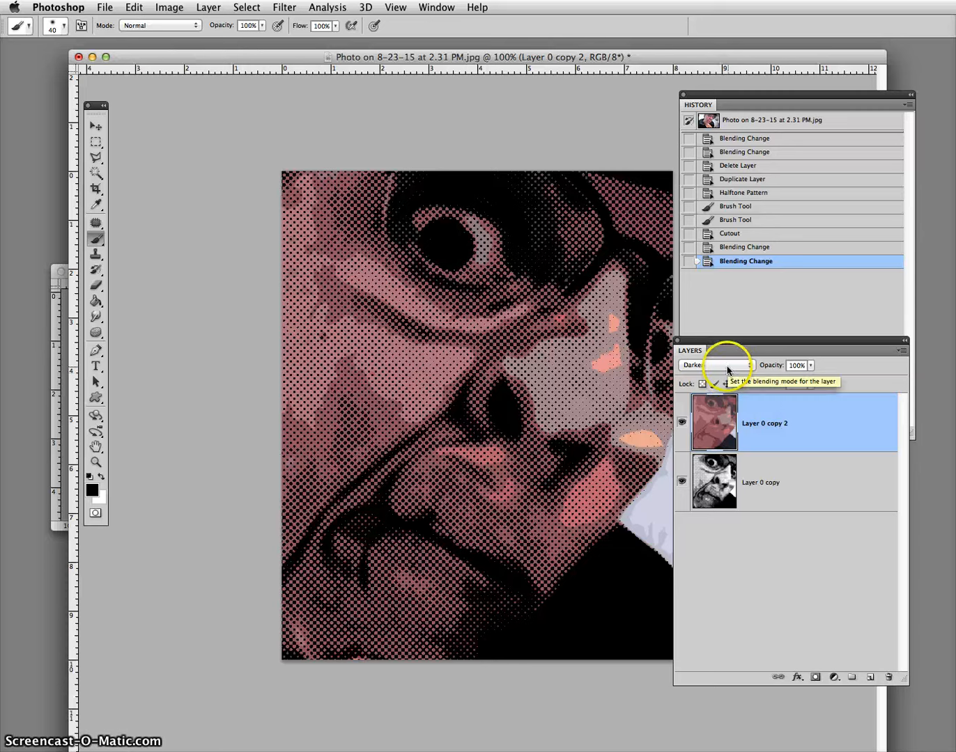
click(715, 365)
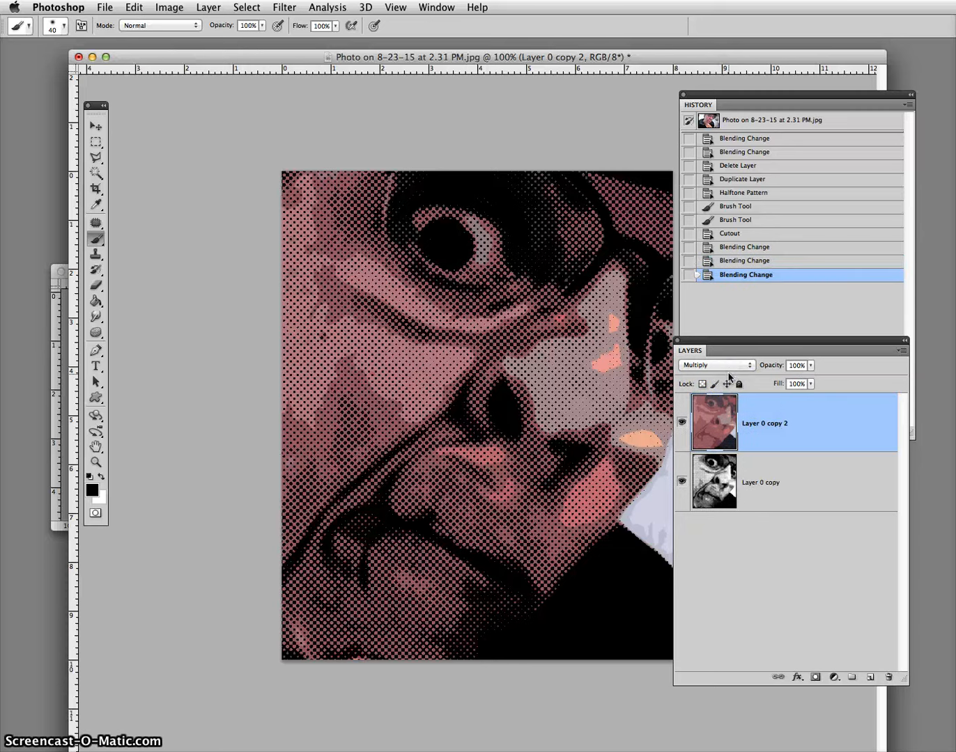
click(716, 365)
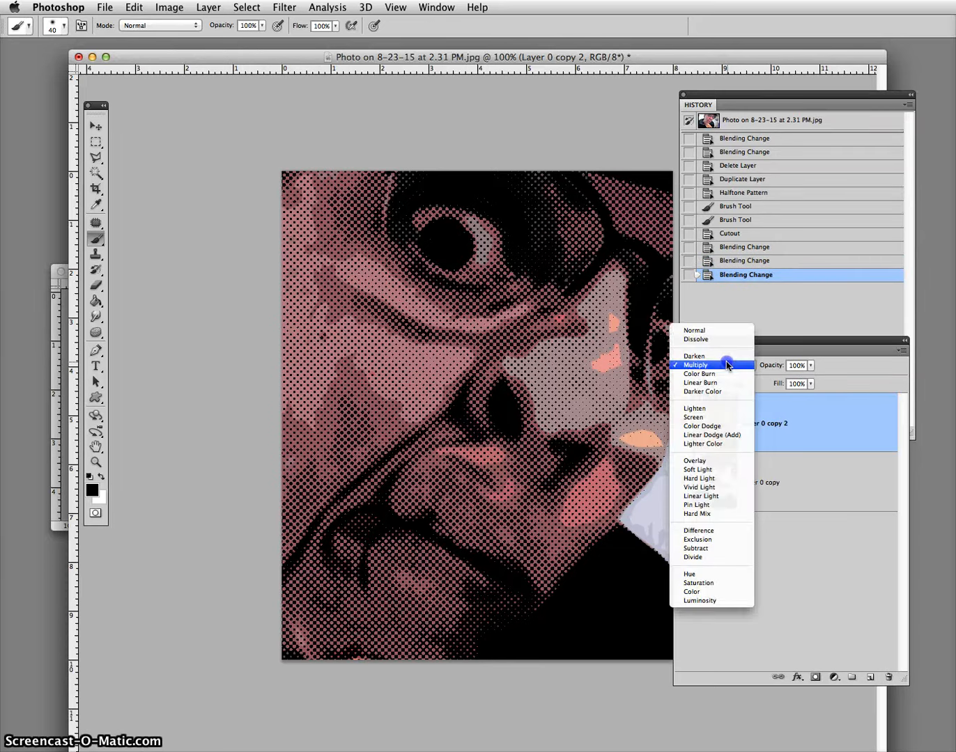
click(700, 374)
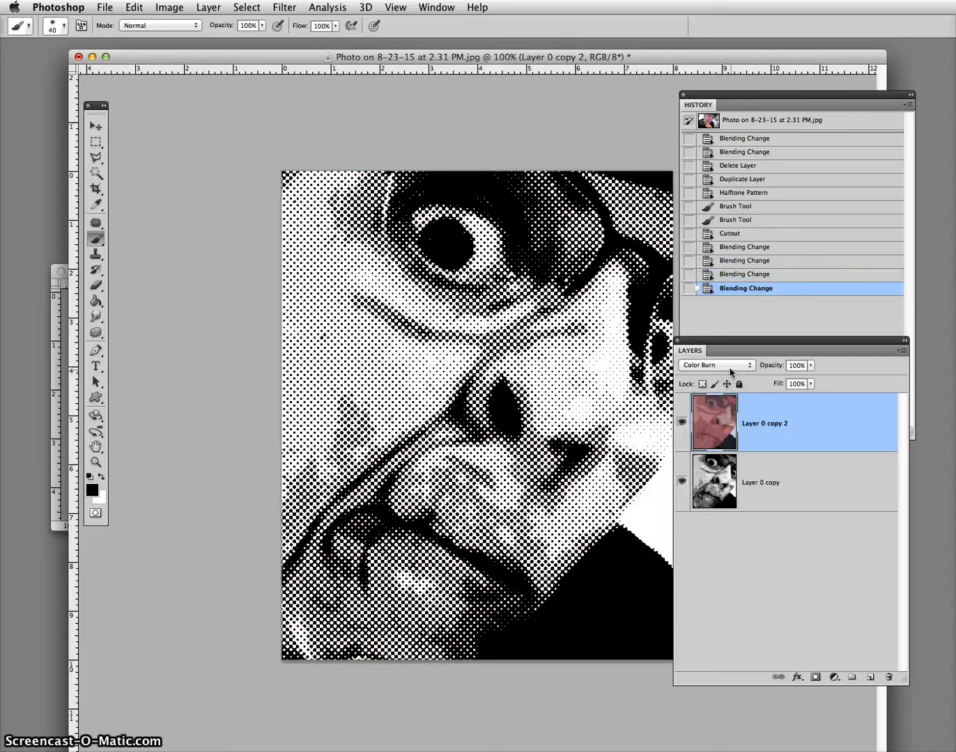
- Set the cutout layer to Pin Light and hide all panels
click(715, 365)
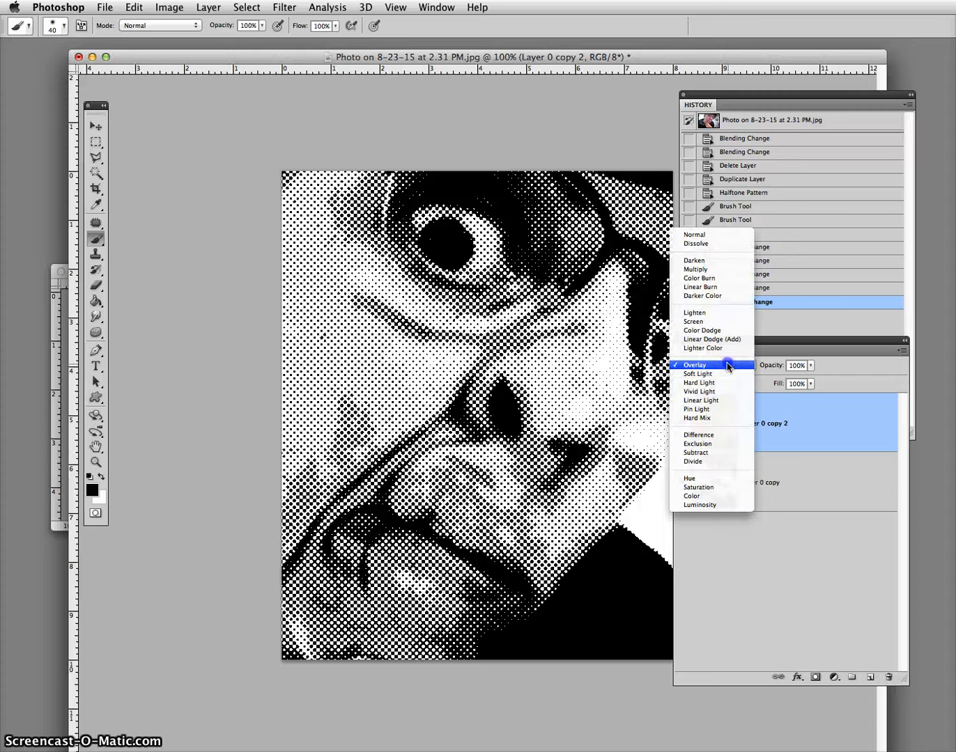
mouse_move(697, 444)
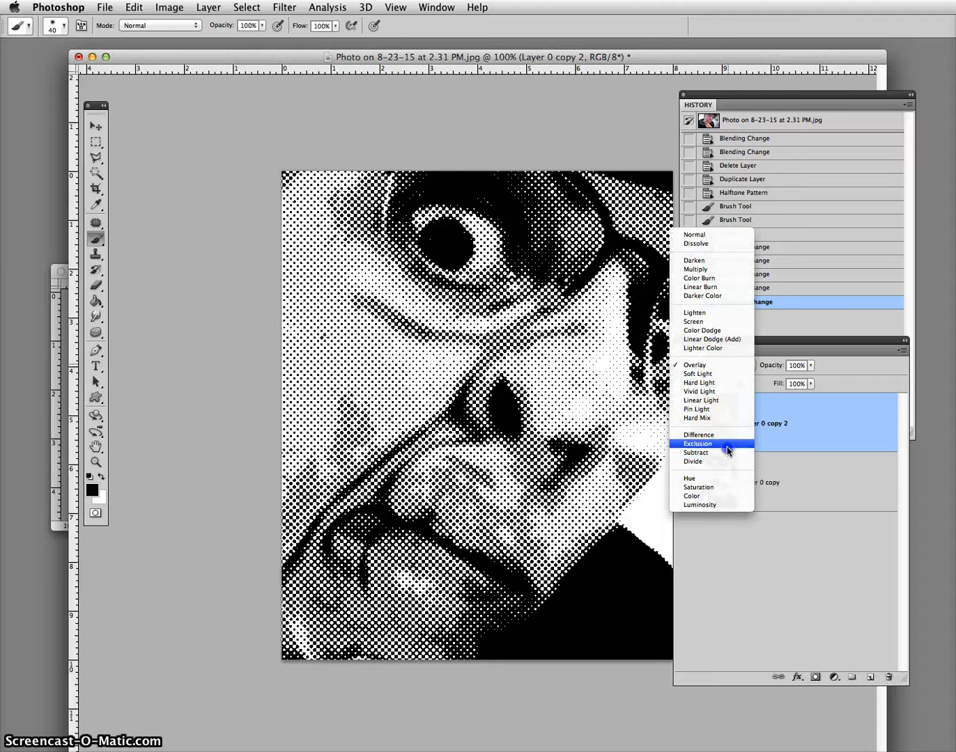
mouse_move(727, 394)
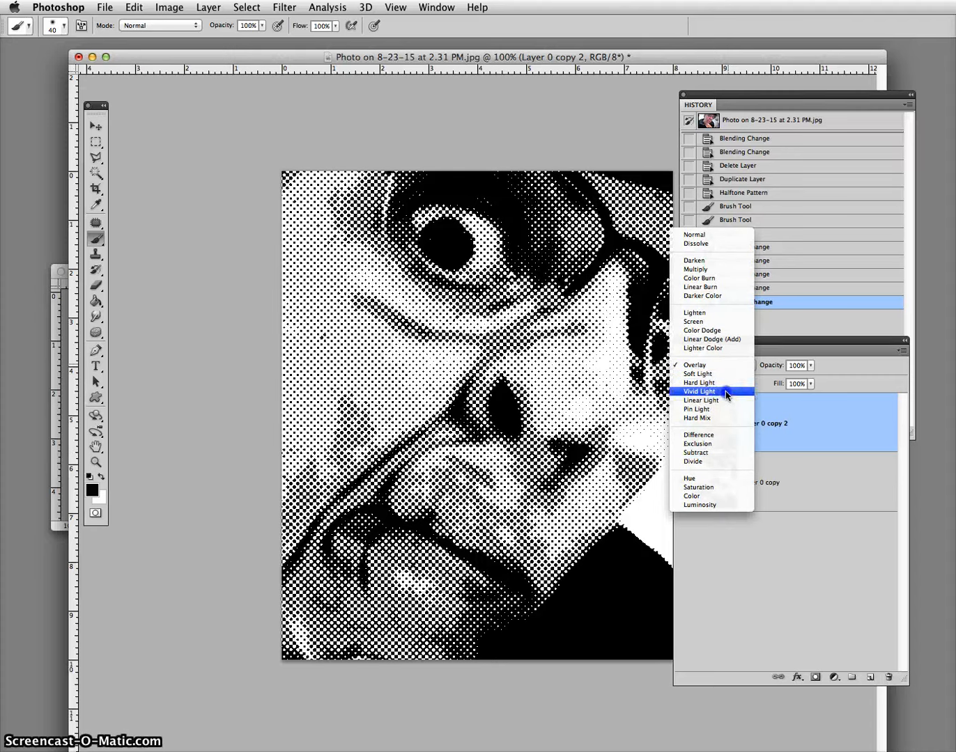
click(695, 409)
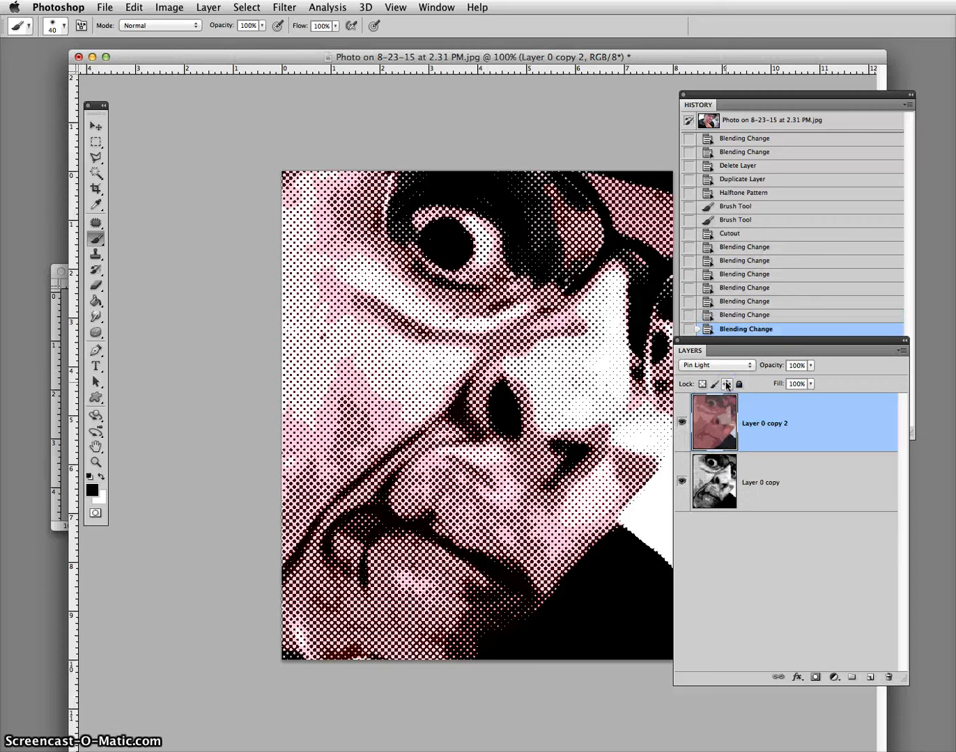
mouse_move(727, 384)
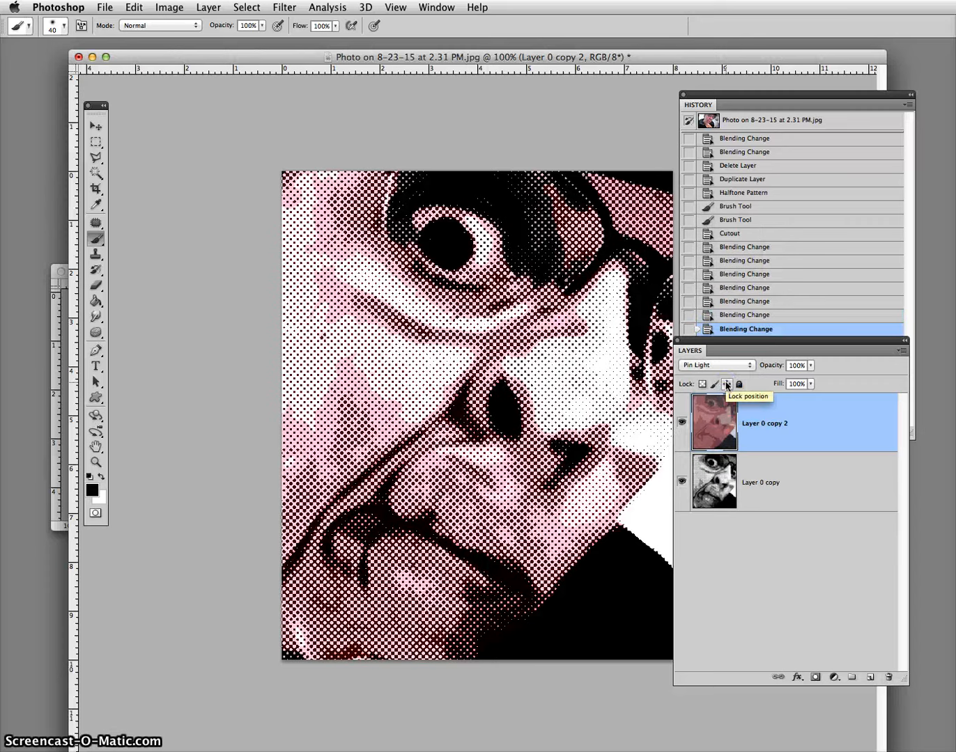
click(715, 365)
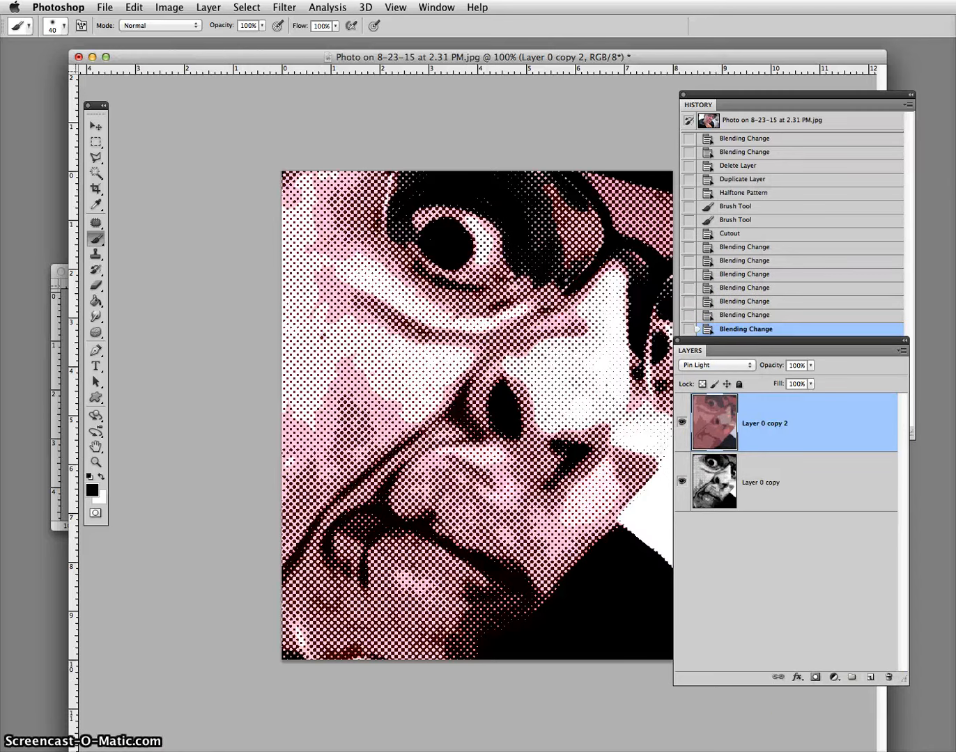
key(Tab)
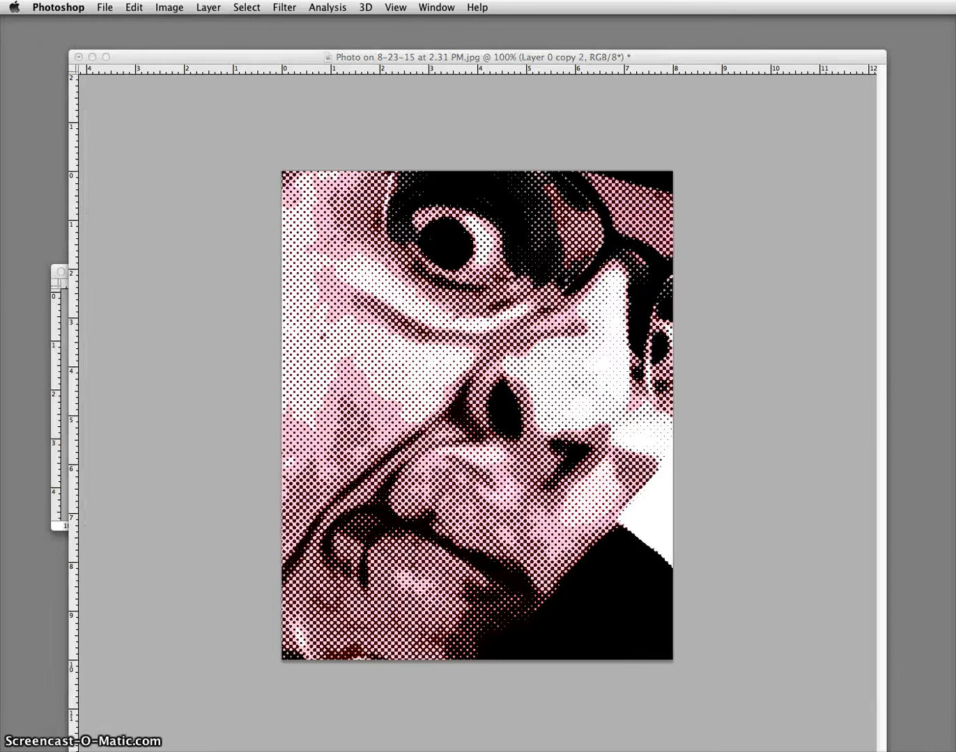